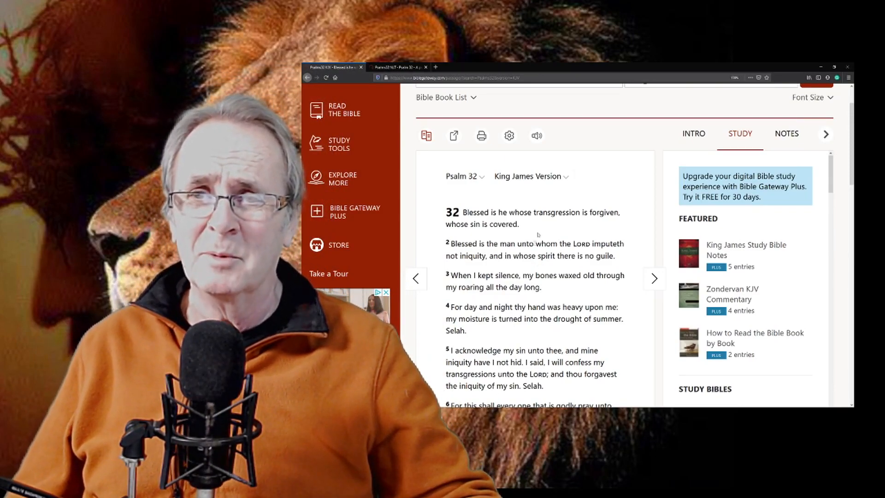
Switch to the Psalm 32 NLT tab showing highlighted verses 3–5
click(397, 68)
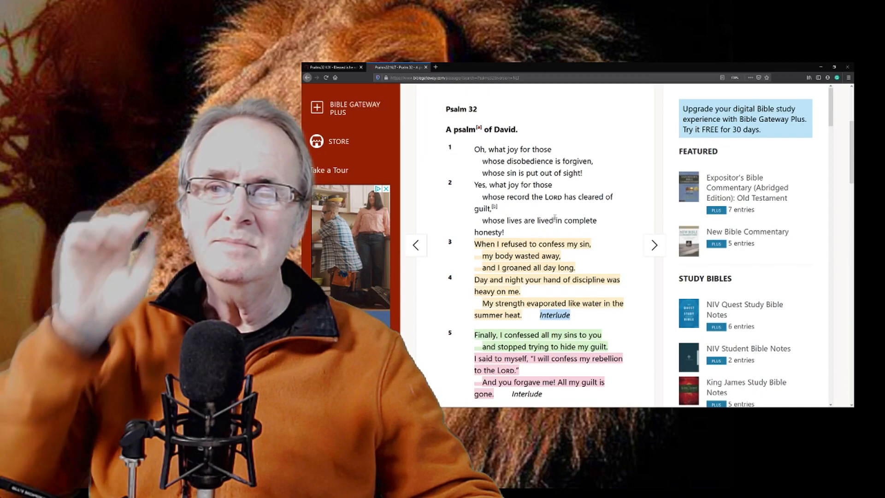
Scroll the NLT passage down until highlighted verse 6 appears
scroll(down, 3)
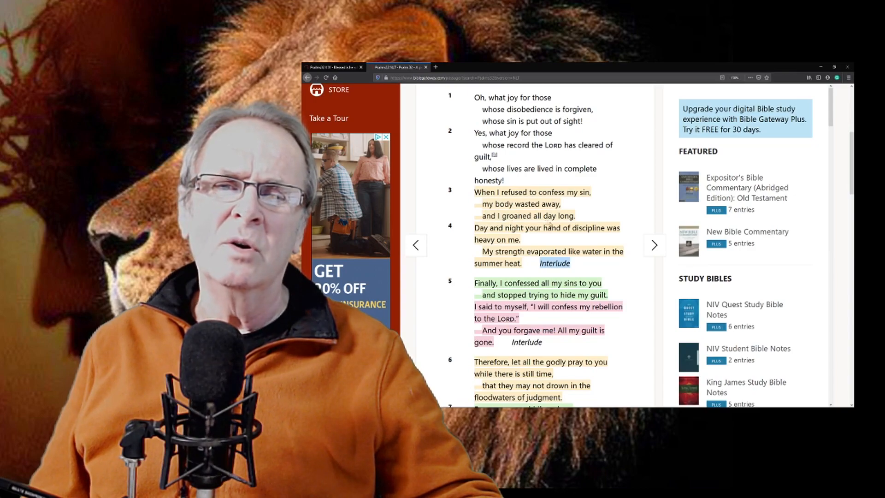
mouse_move(536, 237)
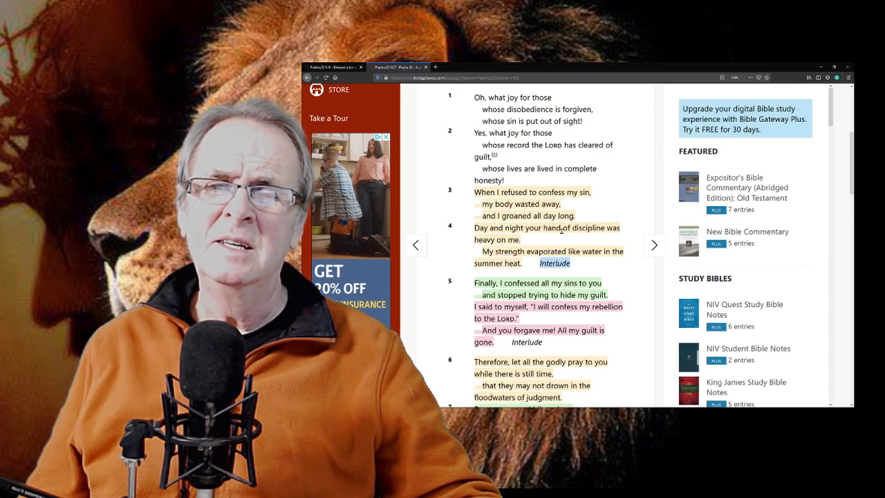
Scroll down Psalm 32 NLT to highlighted verse 7 and the start of verses 8–9
scroll(down, 3)
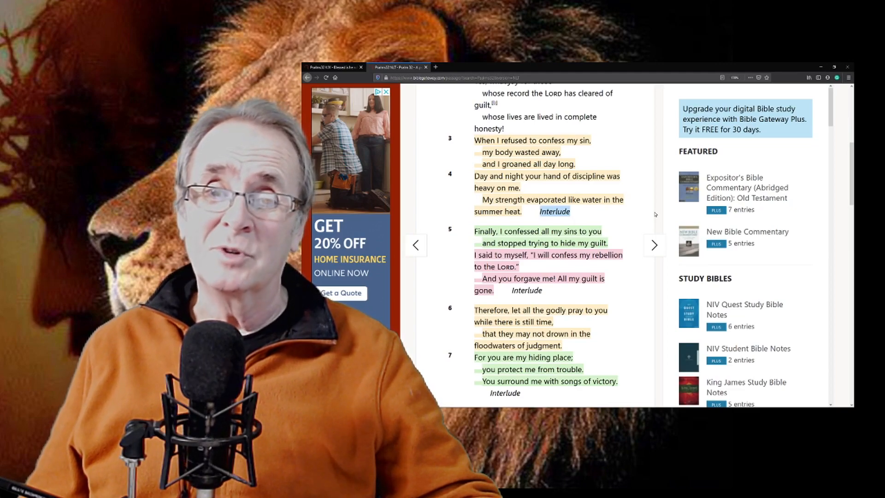
mouse_move(628, 231)
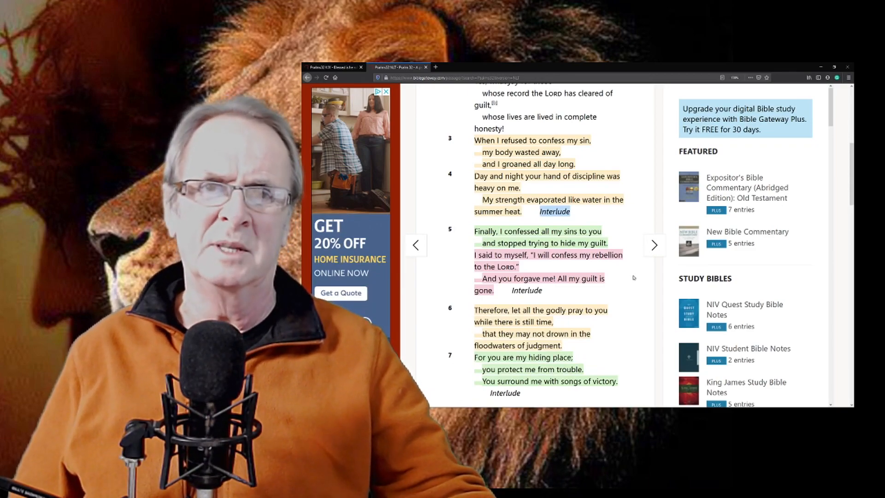
scroll(down, 3)
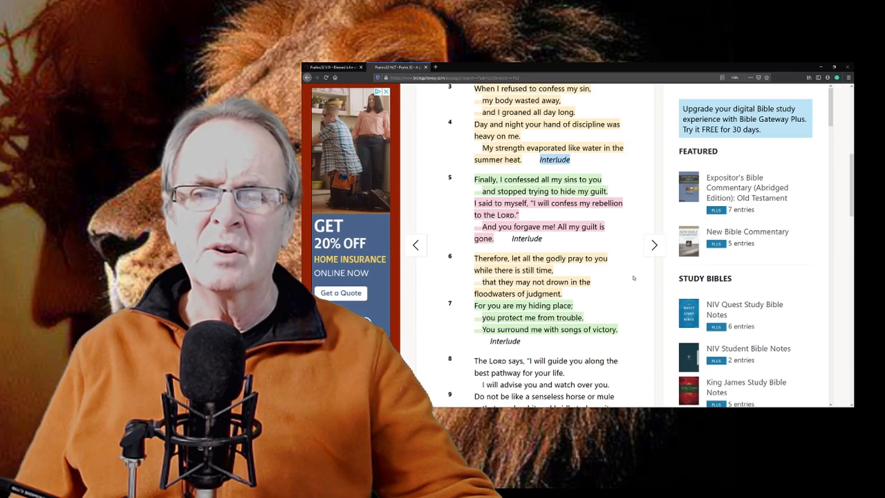
Scroll down to verses 10–11 and the start of the Footnotes section
scroll(down, 3)
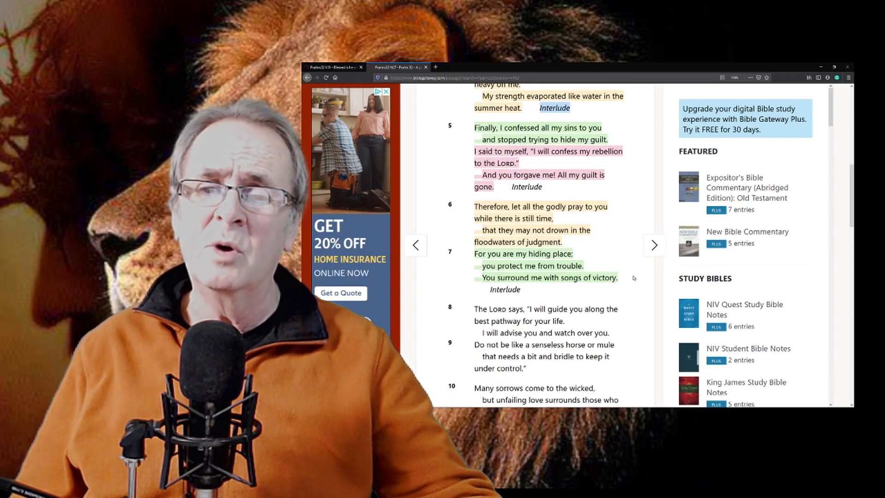
scroll(down, 3)
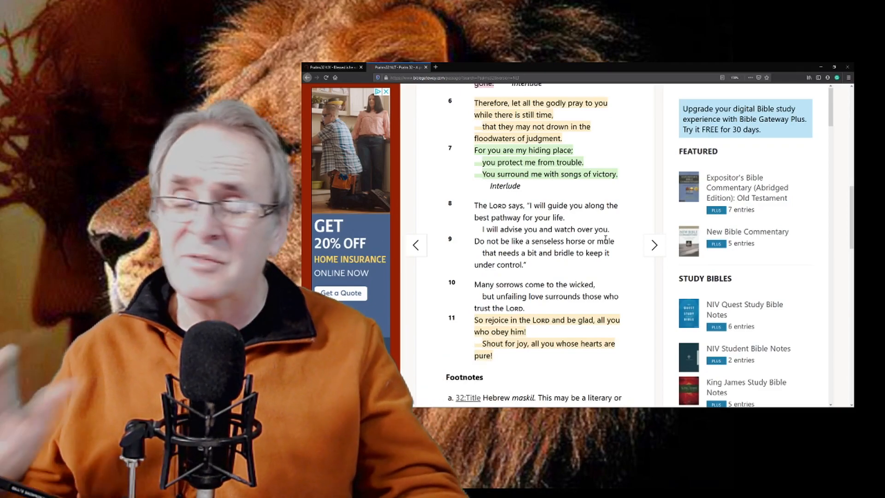
Scroll up to the Psalm 32 heading, then down to verse 11 and footnotes a–b
scroll(up, 3)
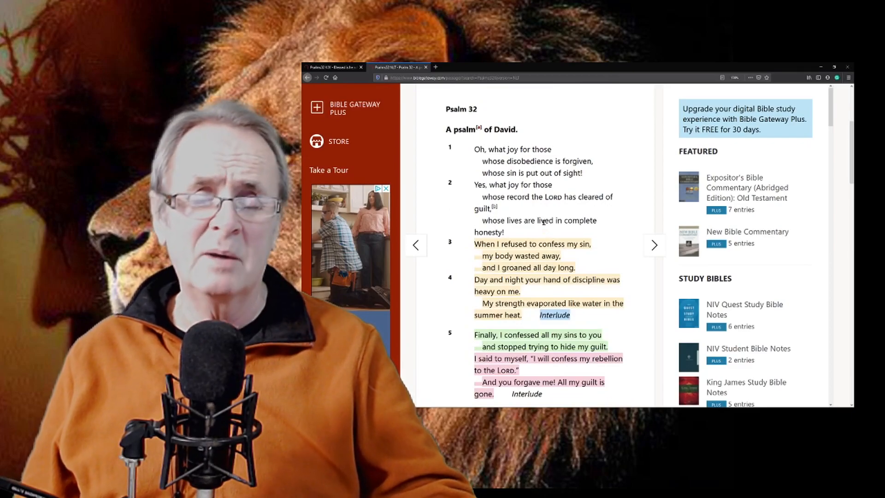
scroll(down, 3)
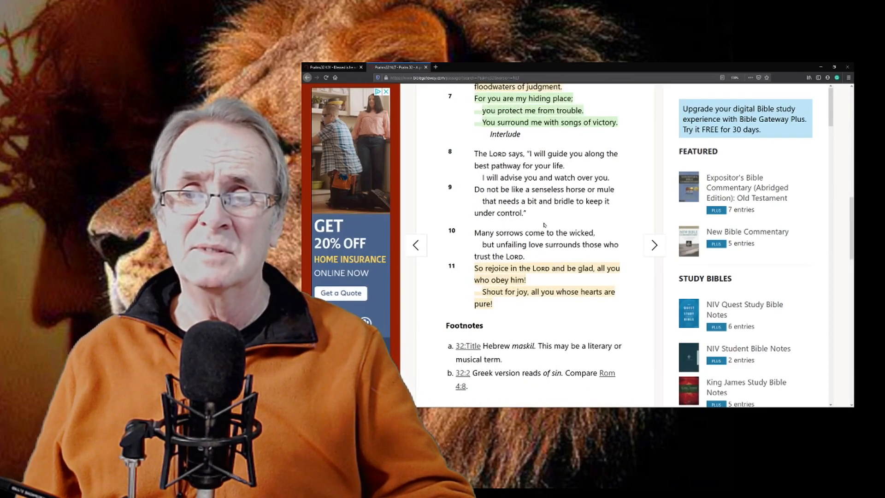